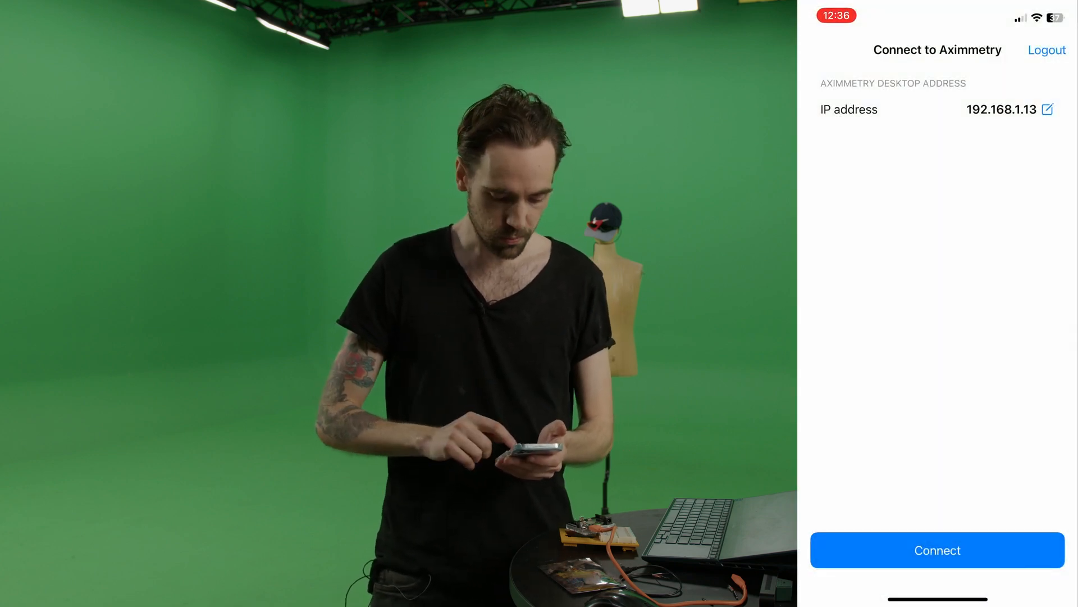
Step: Connect the phone to Aximmetry at 192.168.1.13 and start streaming camera, tracking and preview
click(936, 550)
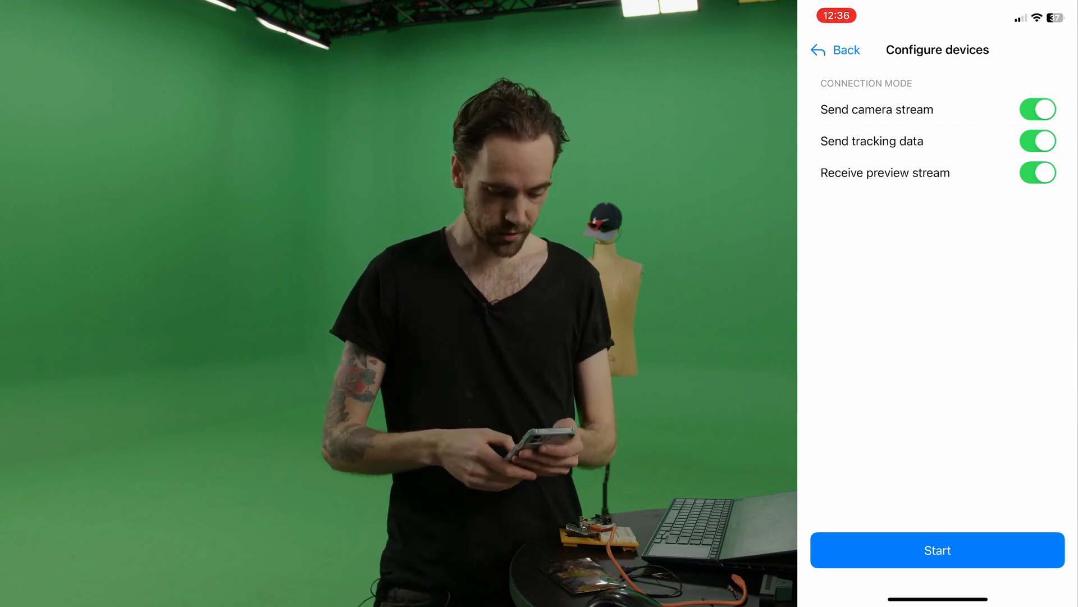
click(937, 550)
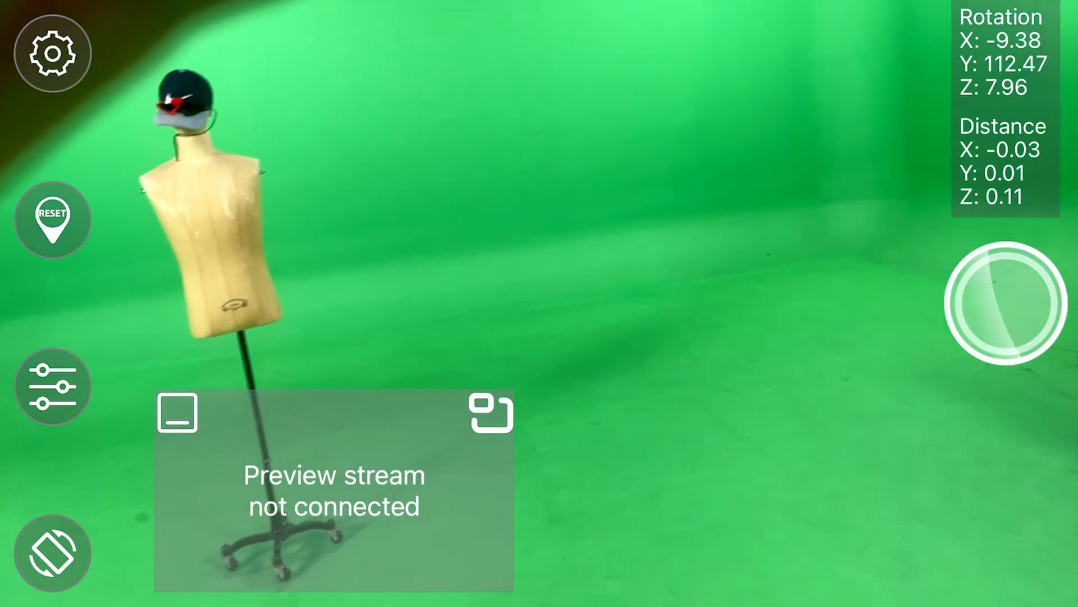
Step: Frame the mannequin on the green screen while Rotation and Distance readouts update
click(1007, 304)
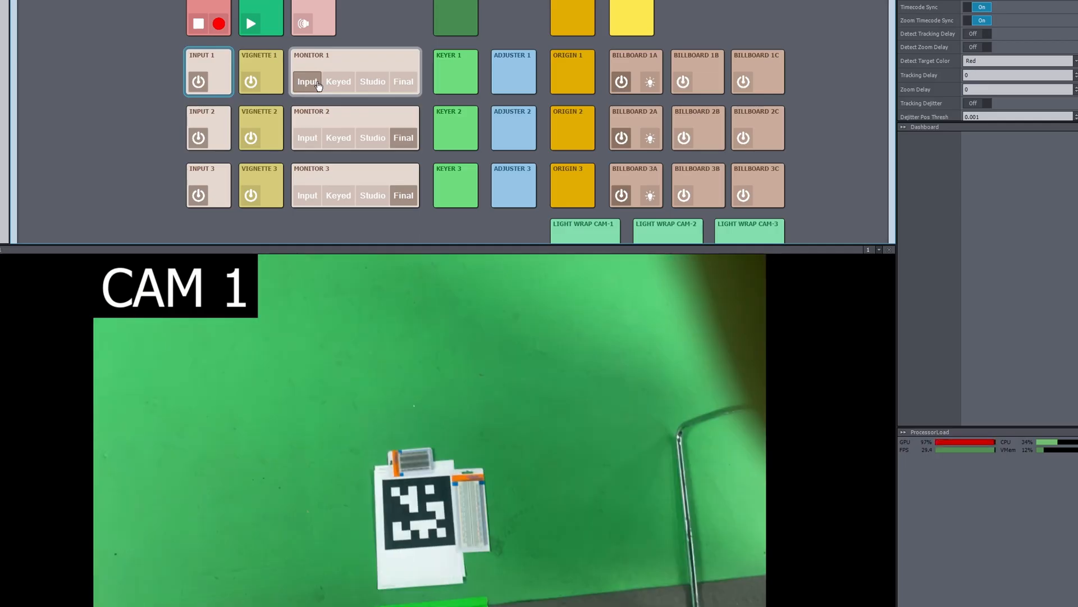
Step: Show camera 1's raw Input on MONITOR 1 and select ADJUSTER 1 for image adjustments
click(512, 72)
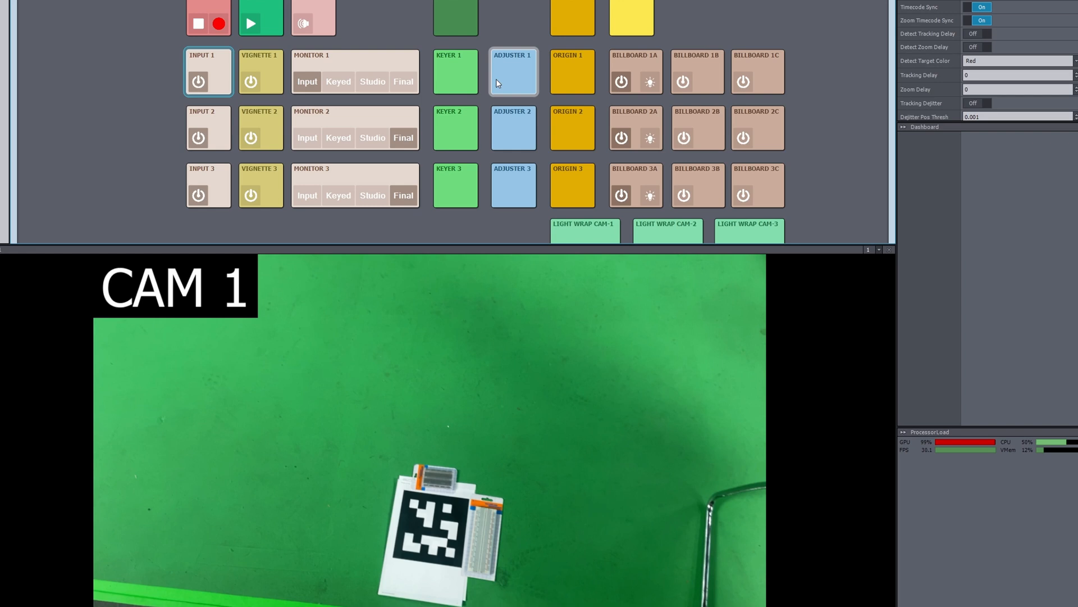
click(571, 71)
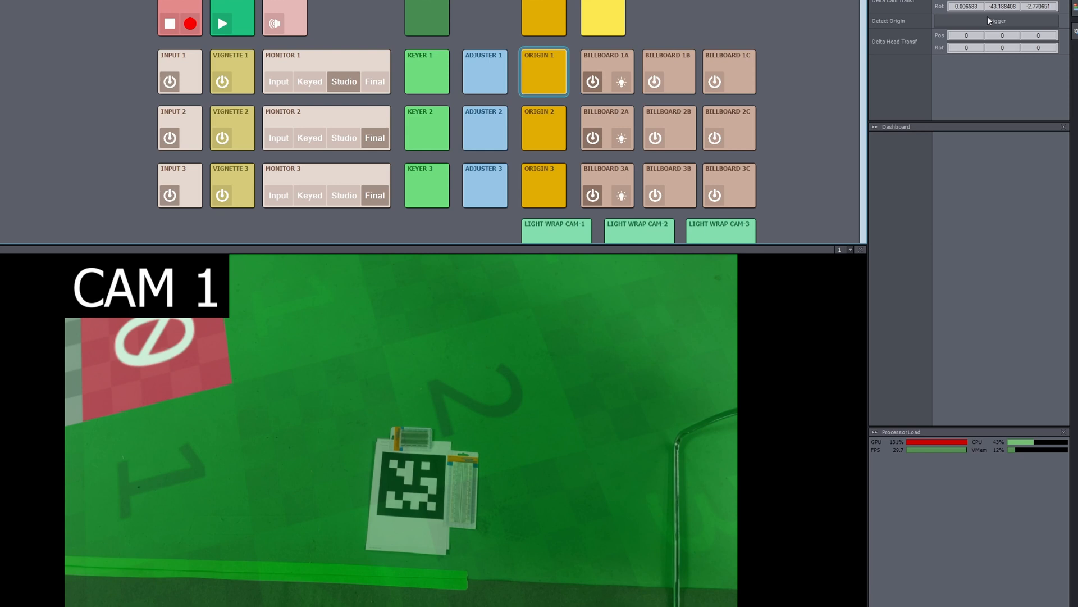
Step: Detect camera 1's tracking origin from the printed floor marker via ORIGIN 1
click(997, 21)
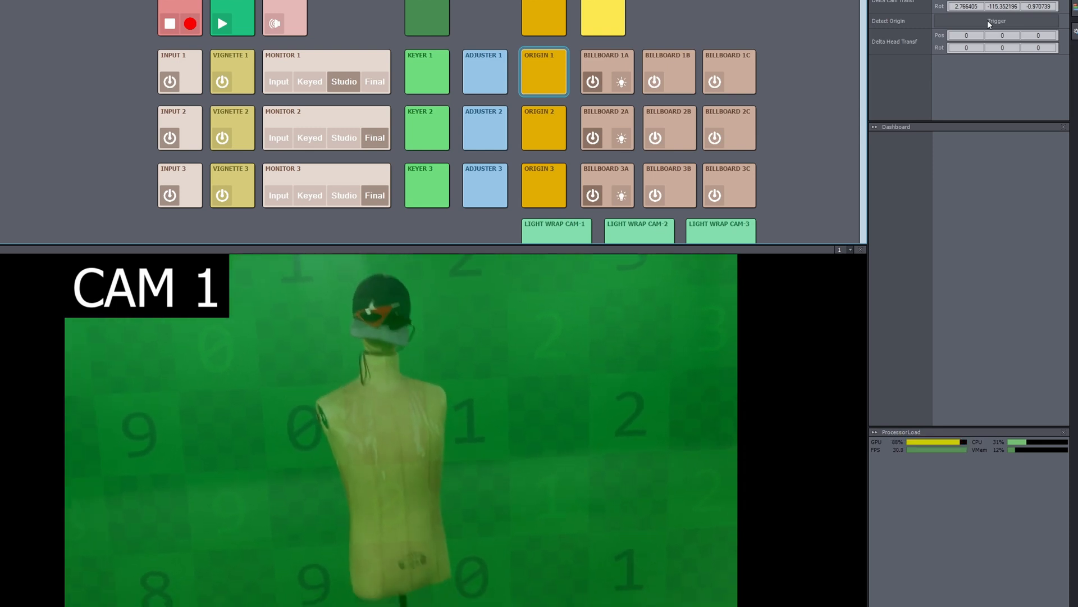
Step: Re-trigger origin detection, then switch MONITOR 1 to the Final composited gallery output
click(374, 80)
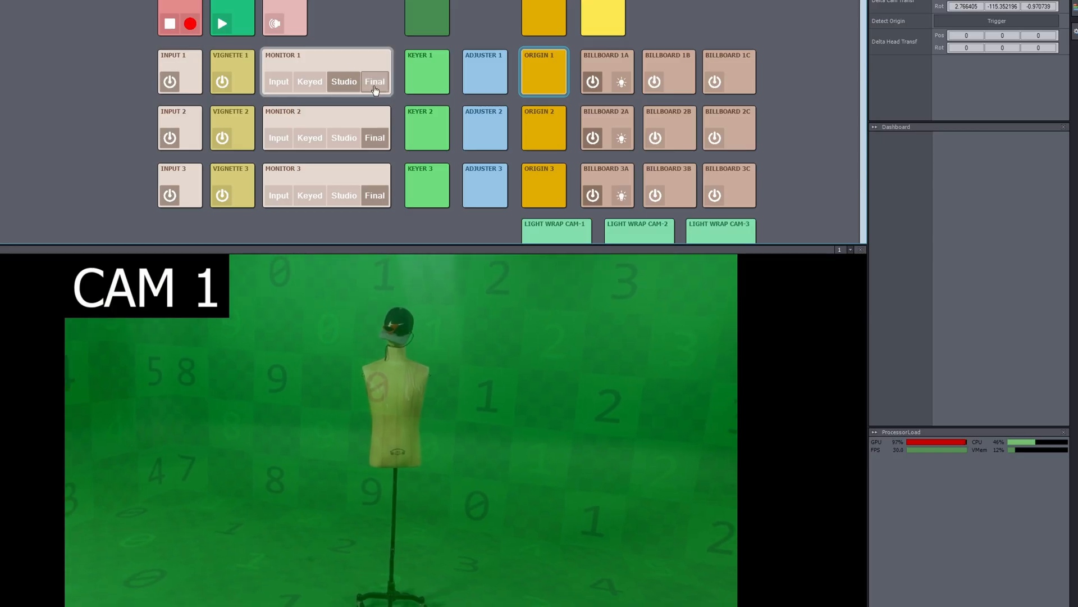
click(375, 81)
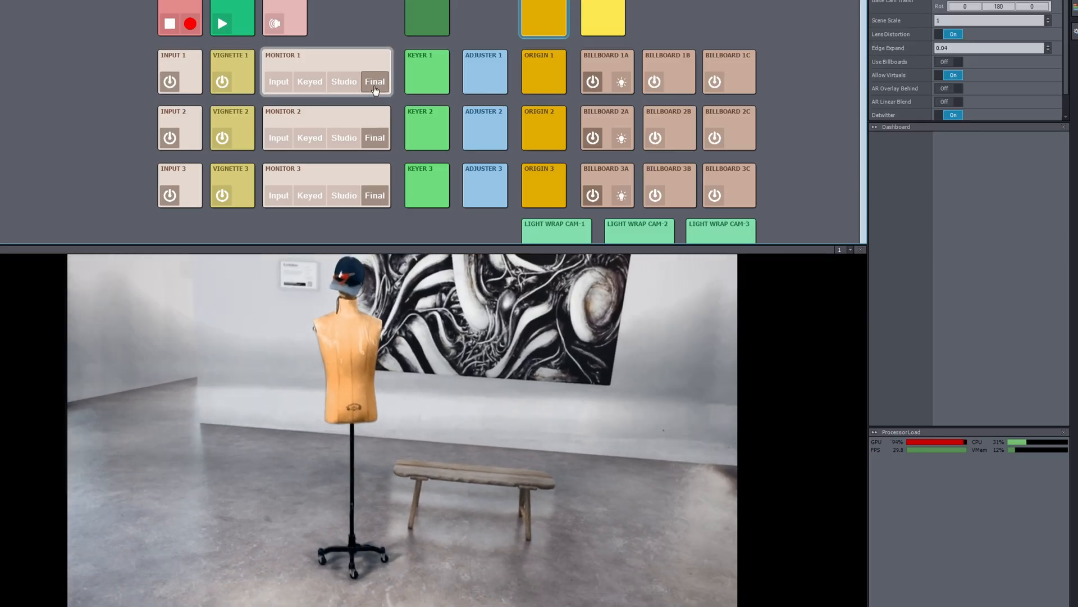